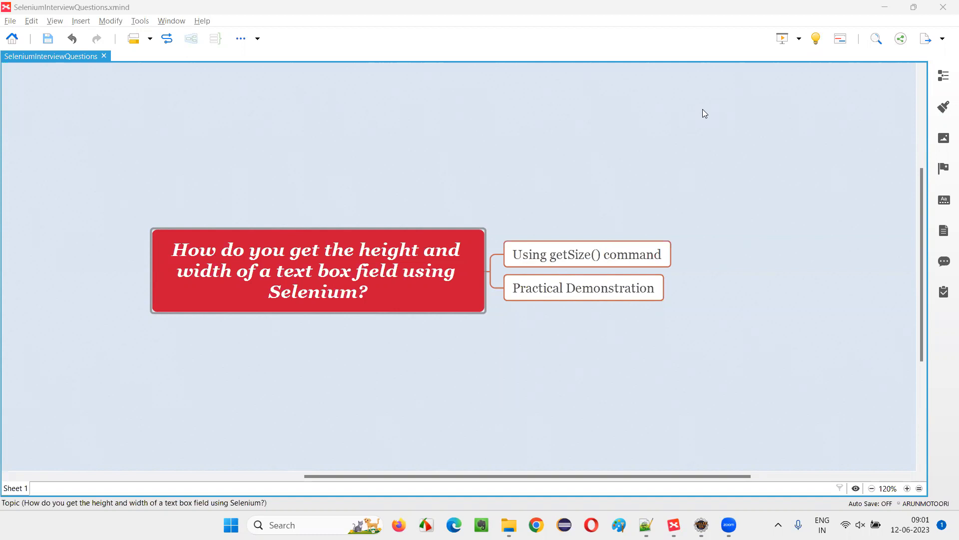
# Browse the question map's central topic and its 'Using getSize() command' topic.
pyautogui.click(319, 271)
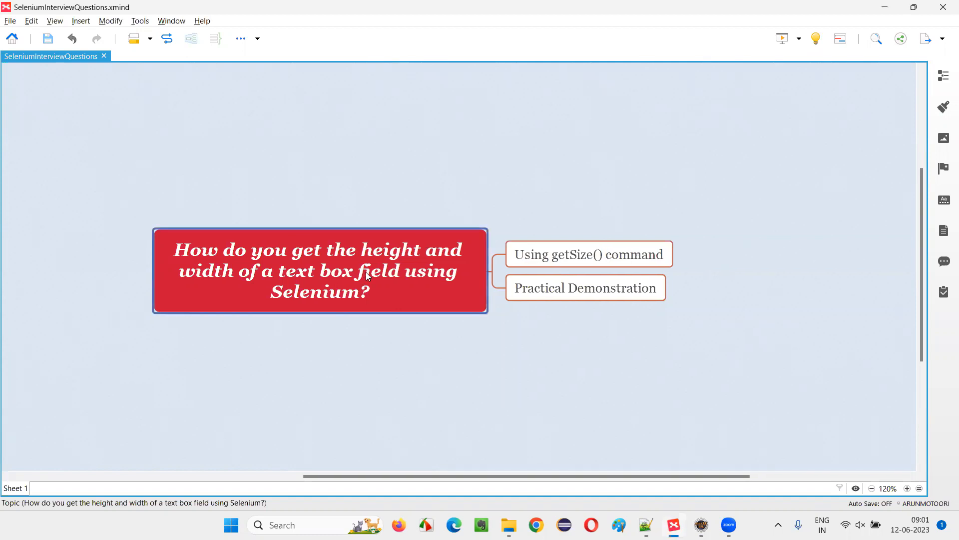
pyautogui.moveTo(195, 273)
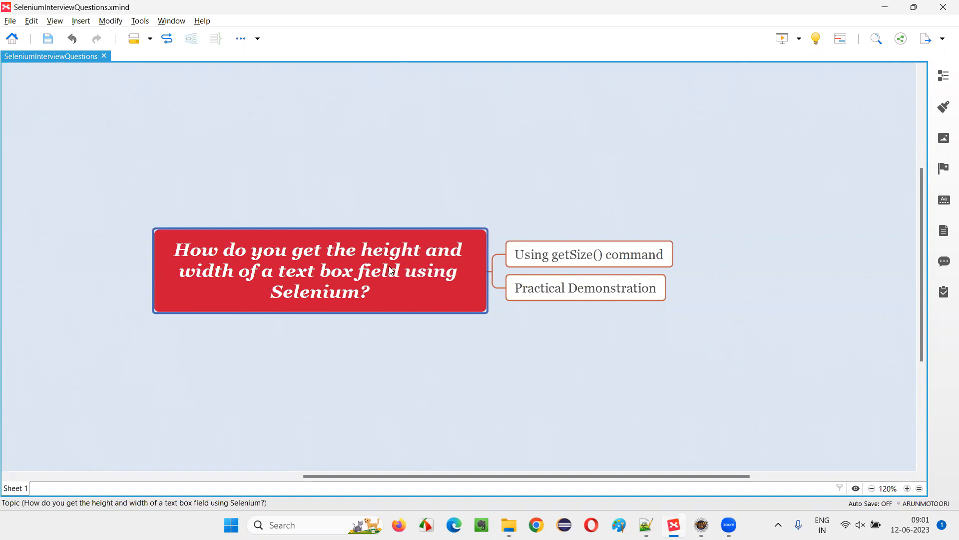
pyautogui.moveTo(408, 293)
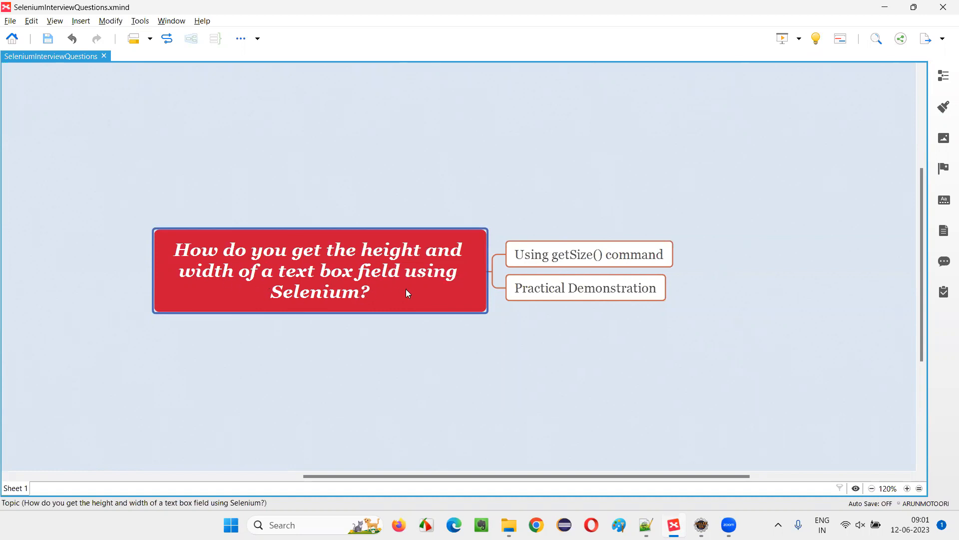
pyautogui.moveTo(379, 316)
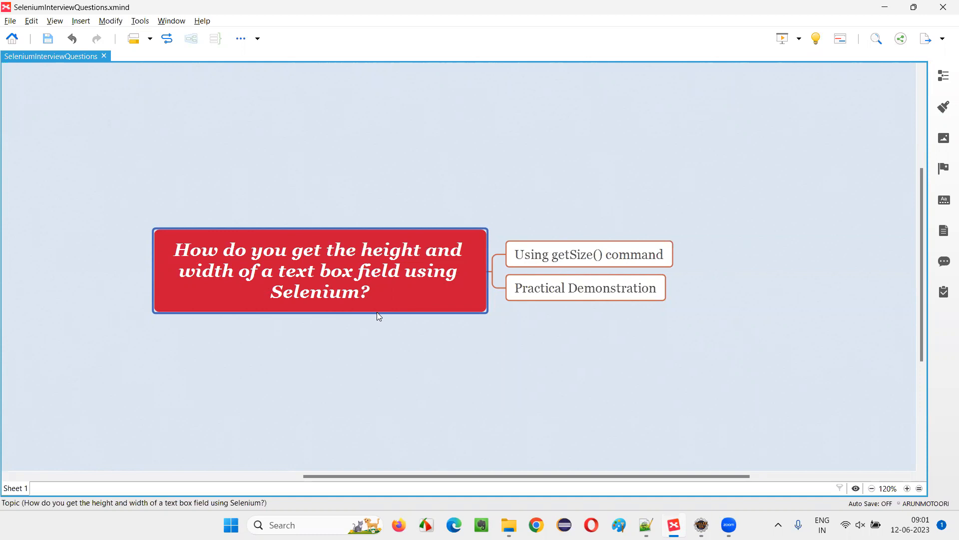
pyautogui.click(587, 254)
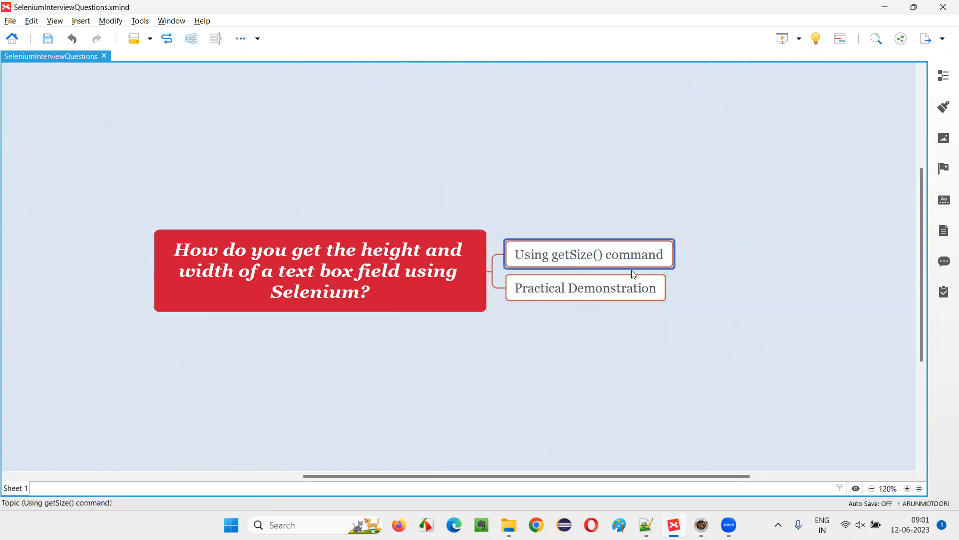
pyautogui.click(318, 270)
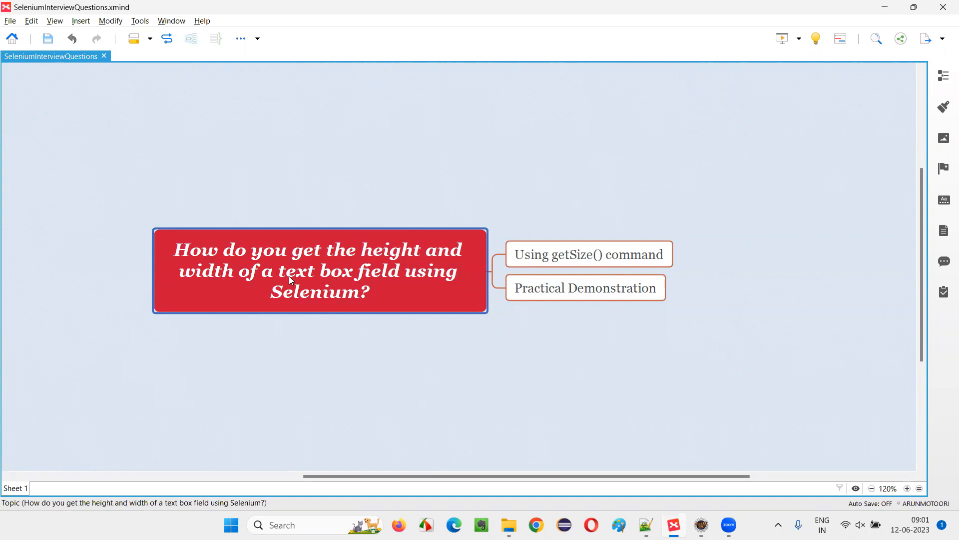
pyautogui.moveTo(367, 288)
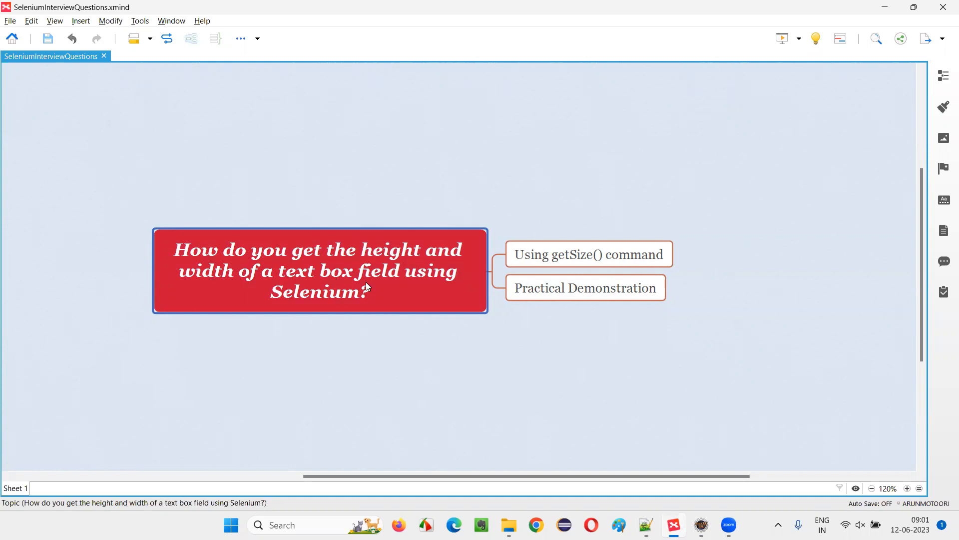
pyautogui.moveTo(595, 309)
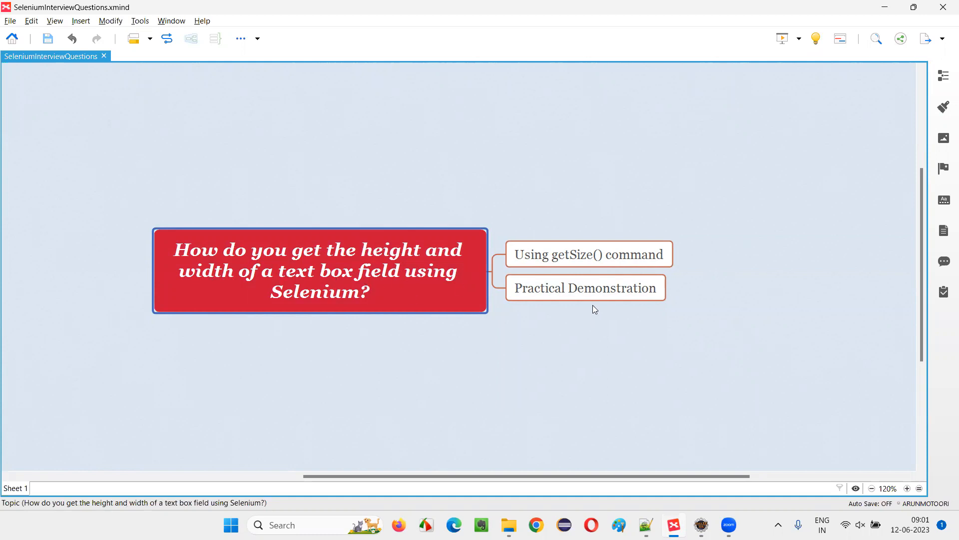
pyautogui.click(585, 288)
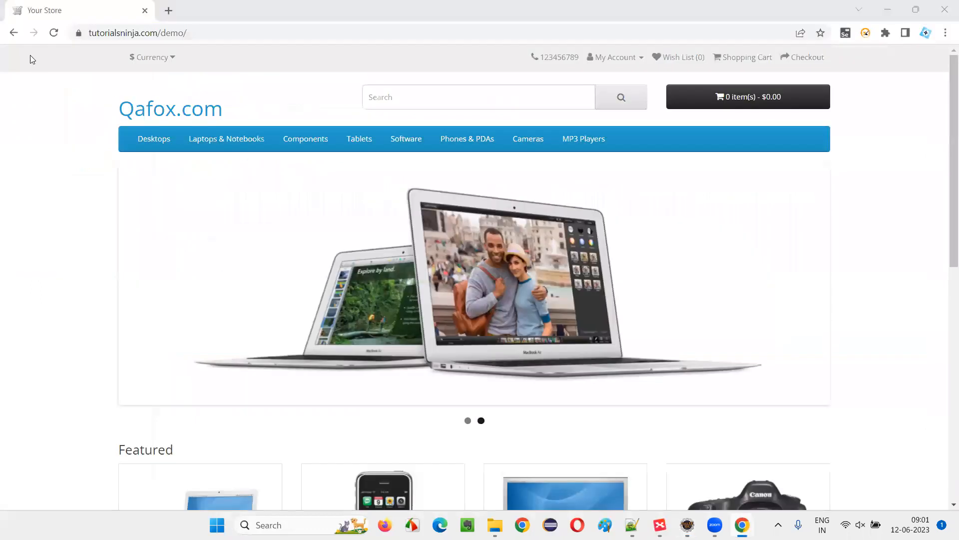
# Inspect the tutorialsninja store's search box to reveal its input element named search.
pyautogui.click(479, 96)
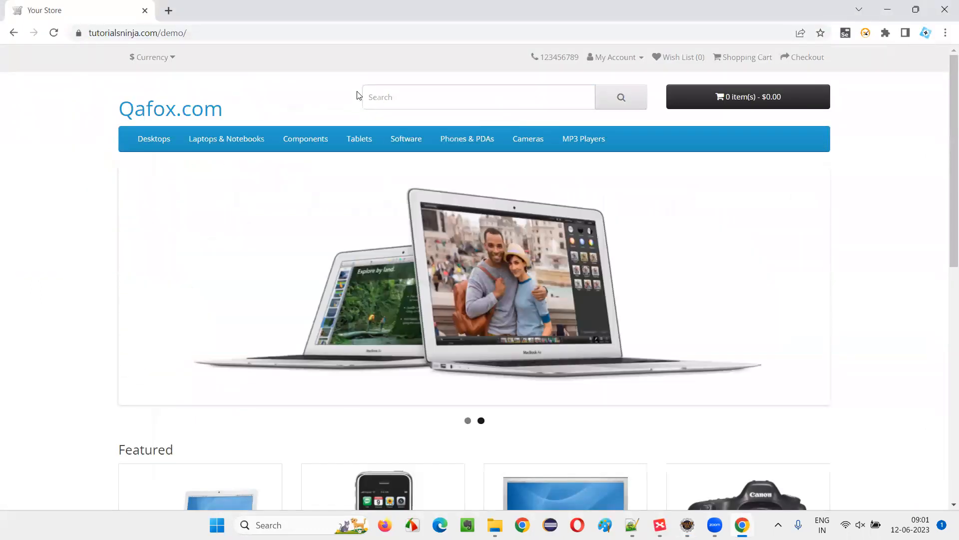
pyautogui.click(478, 97)
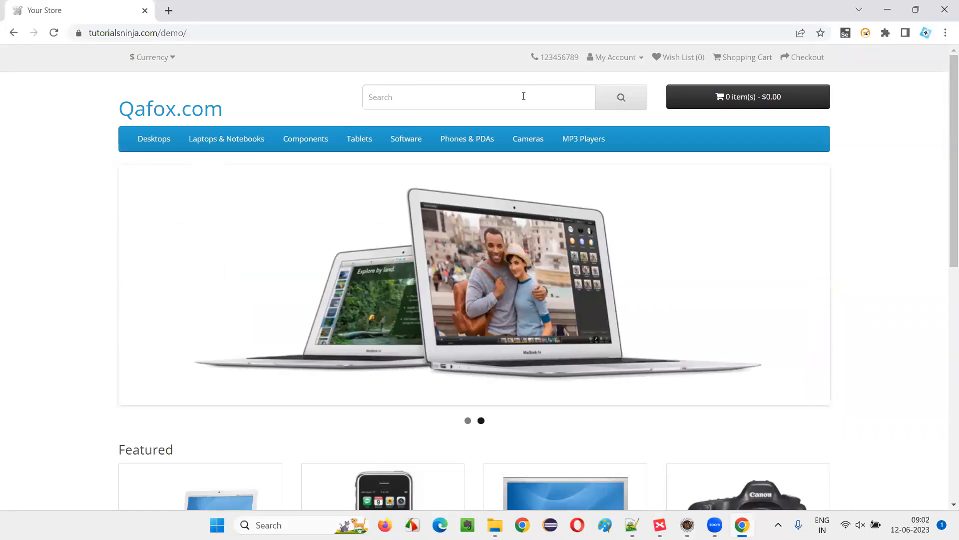
pyautogui.rightClick(477, 96)
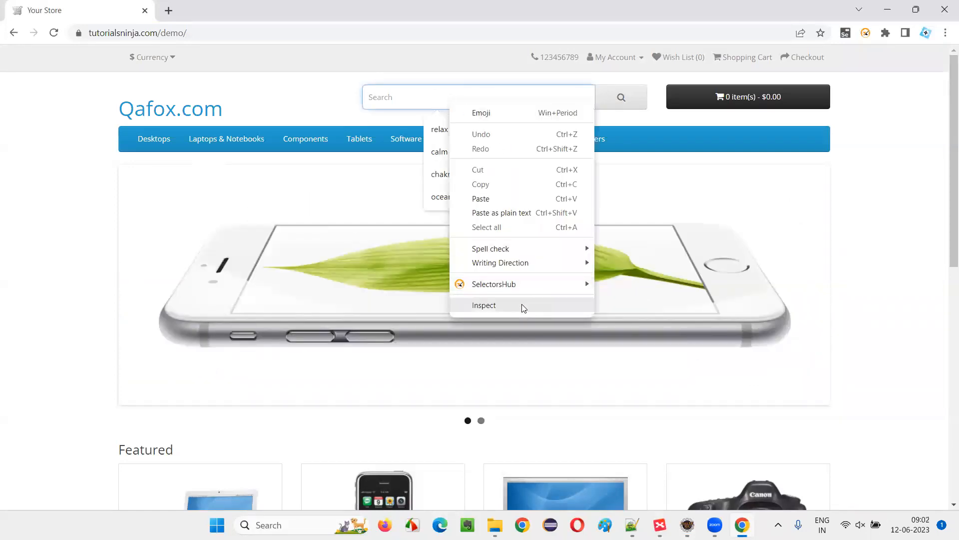
pyautogui.click(483, 305)
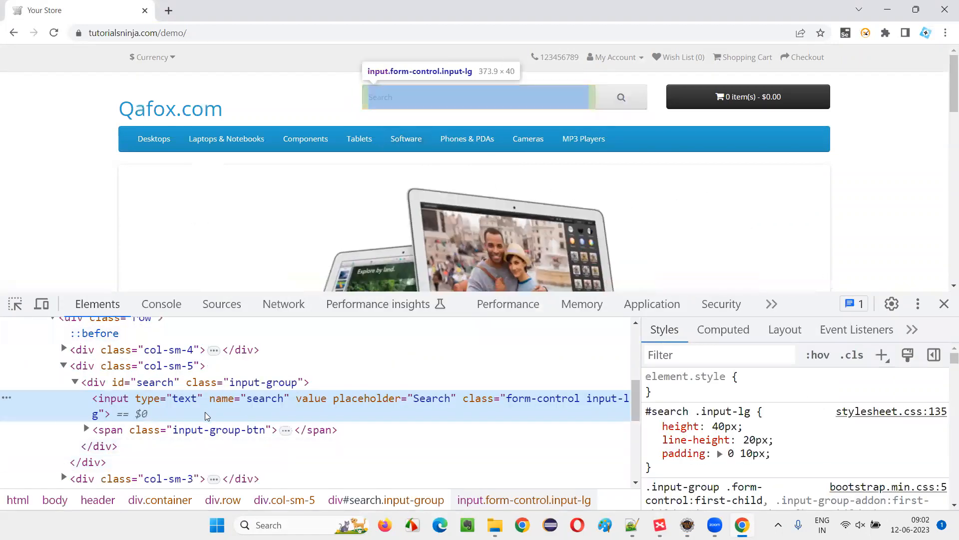
pyautogui.rightClick(264, 398)
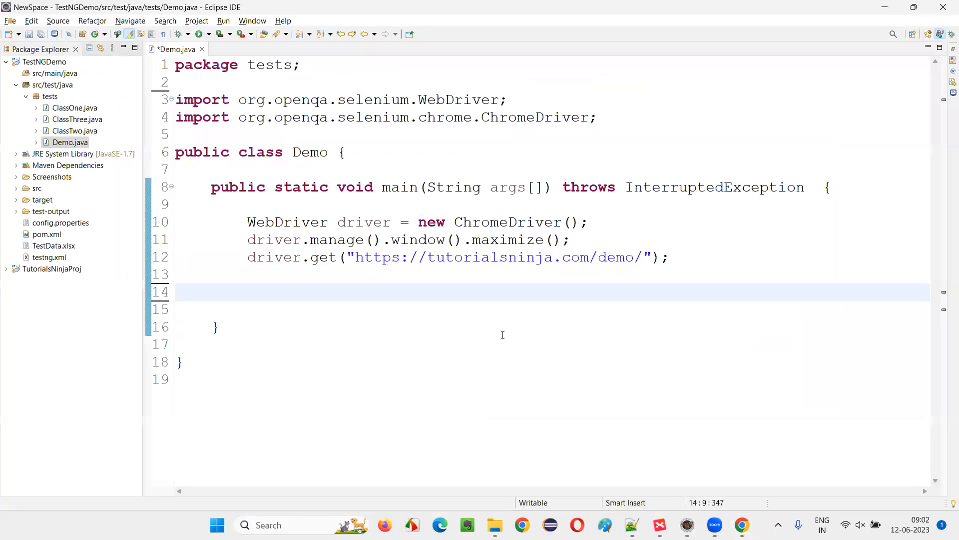
# Find the element by name "search" and store it in WebElement searchBoxTextField.
pyautogui.write('driver.findElement(By.name("')
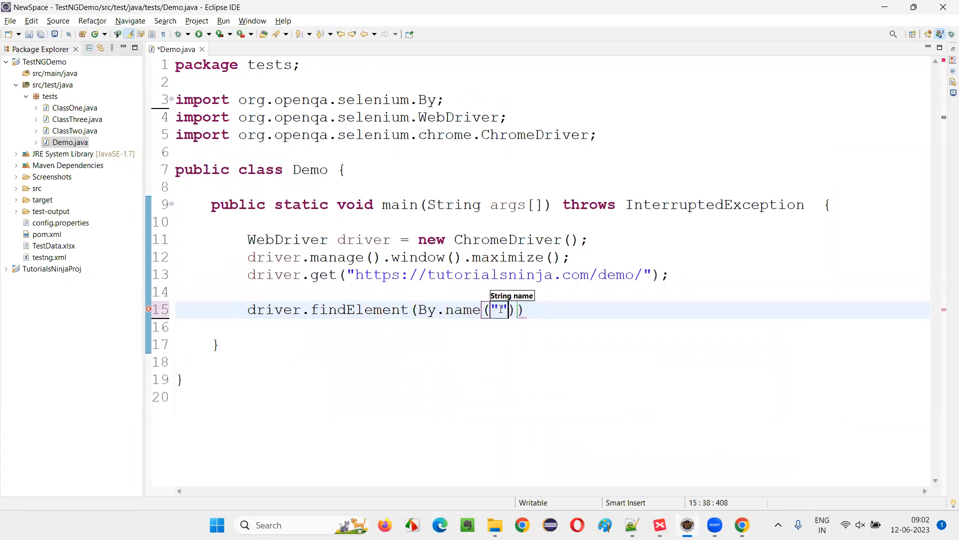
pyautogui.write('search')
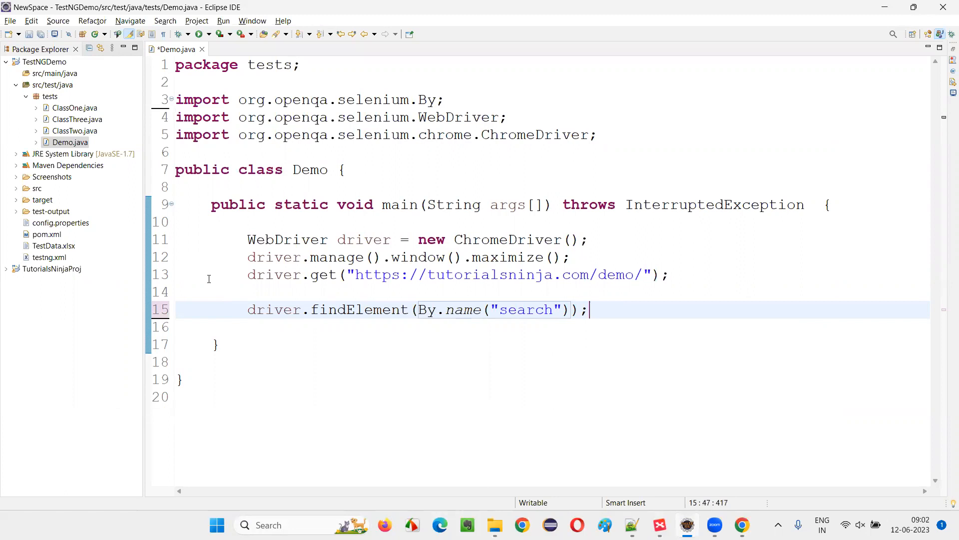
pyautogui.write('seqarc')
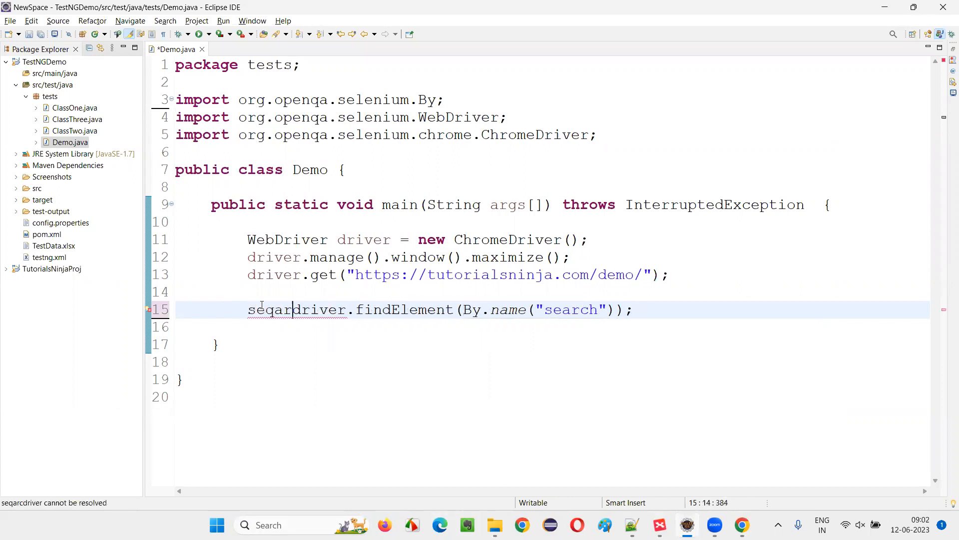
pyautogui.write('searchBoxField')
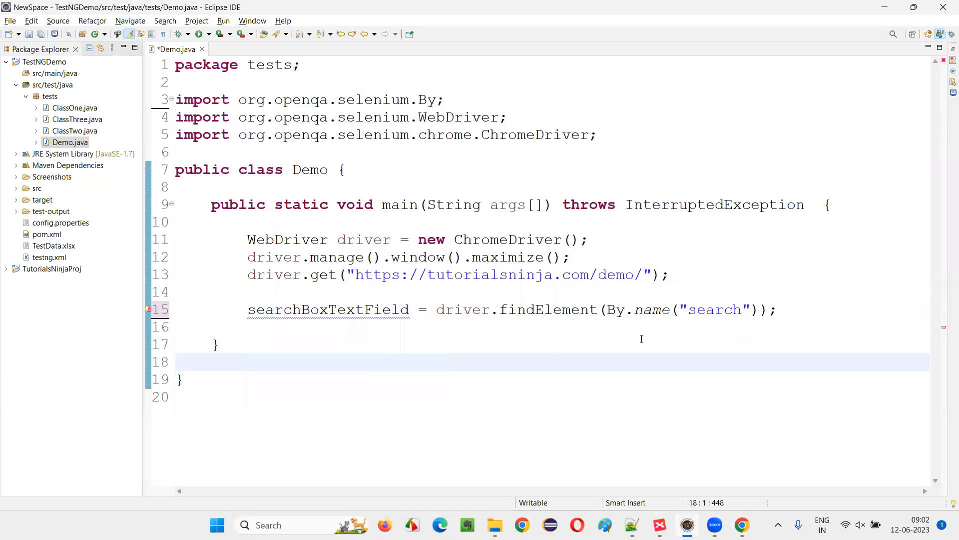
pyautogui.write('WebElement')
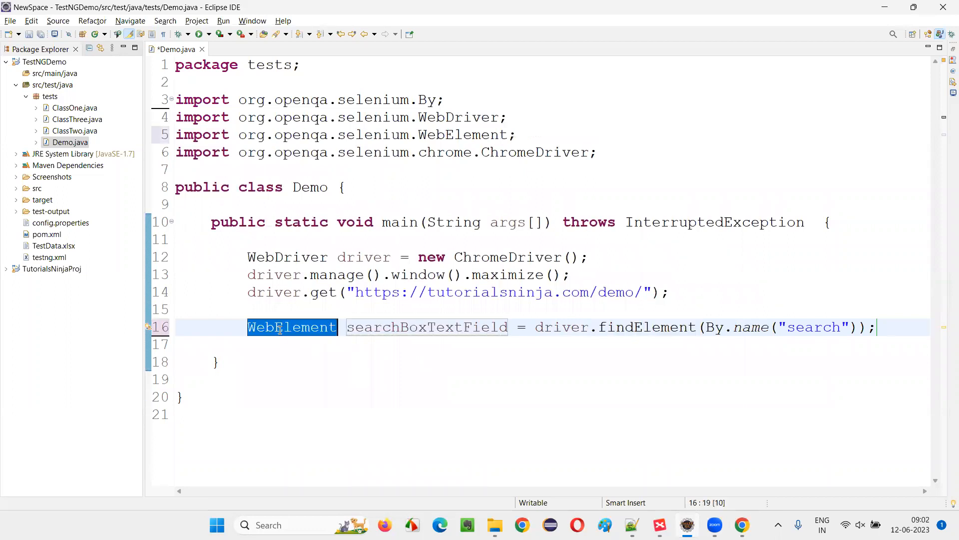
pyautogui.press('enter')
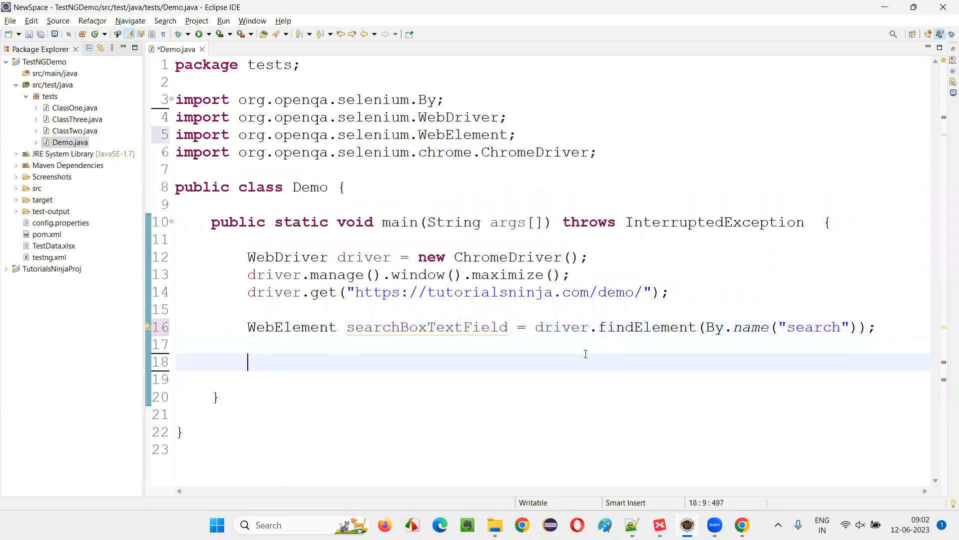
pyautogui.doubleClick(426, 327)
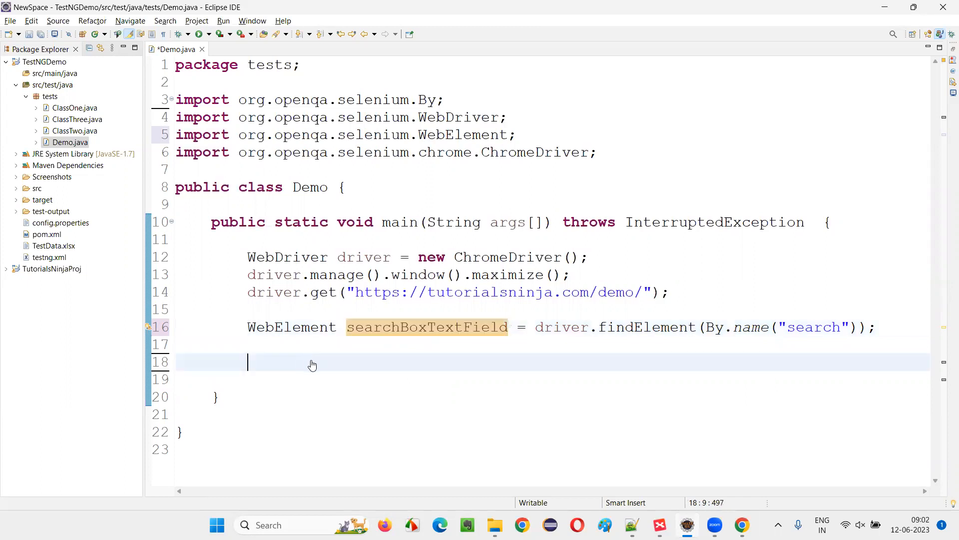
# Store searchBoxTextField.getSize() in Dimension d and print d.height and d.width.
pyautogui.write('searchBoxTextField.getSiz')
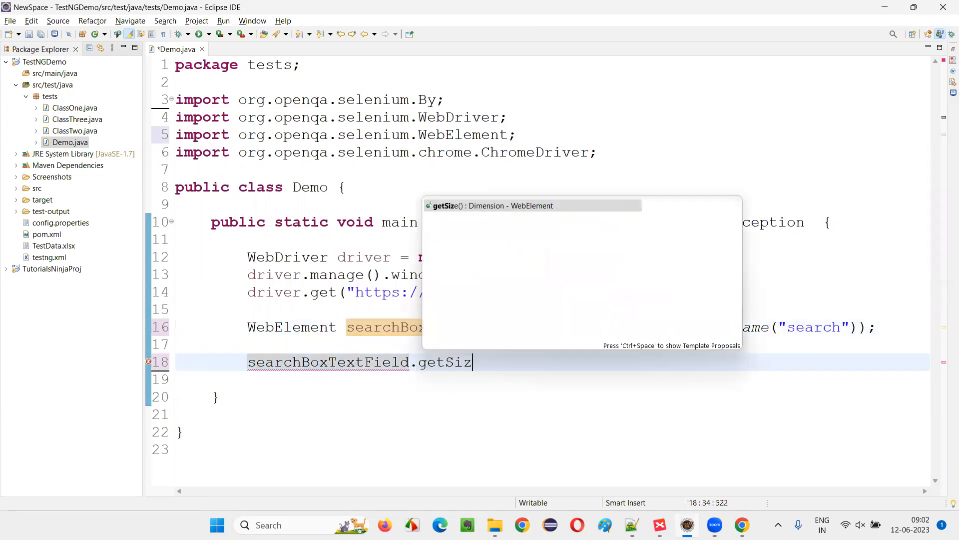
pyautogui.write('e();')
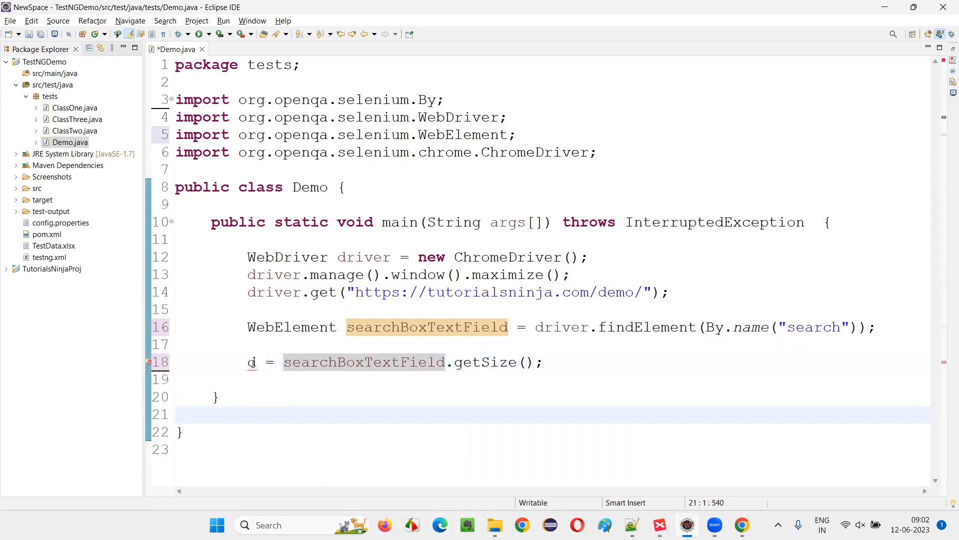
pyautogui.write('Dimension')
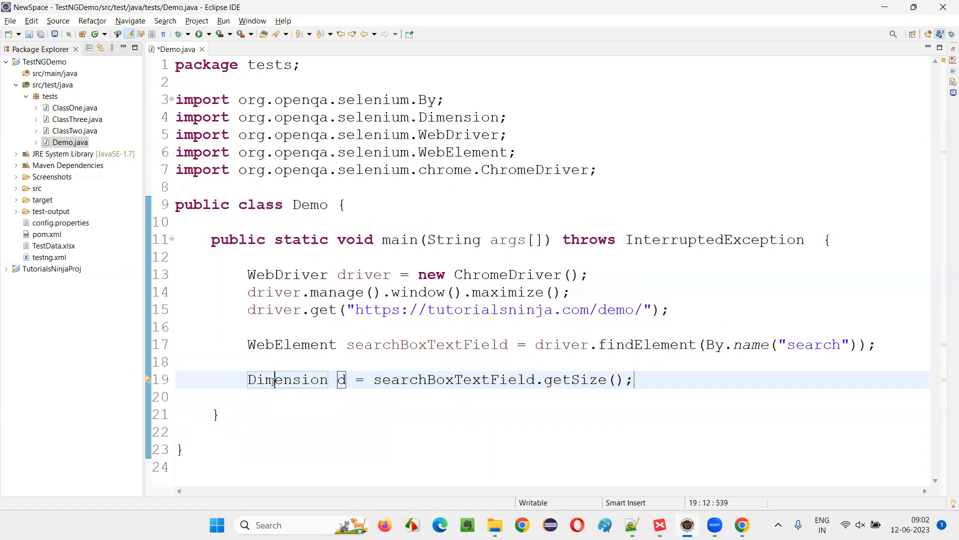
pyautogui.write('System.out.println();')
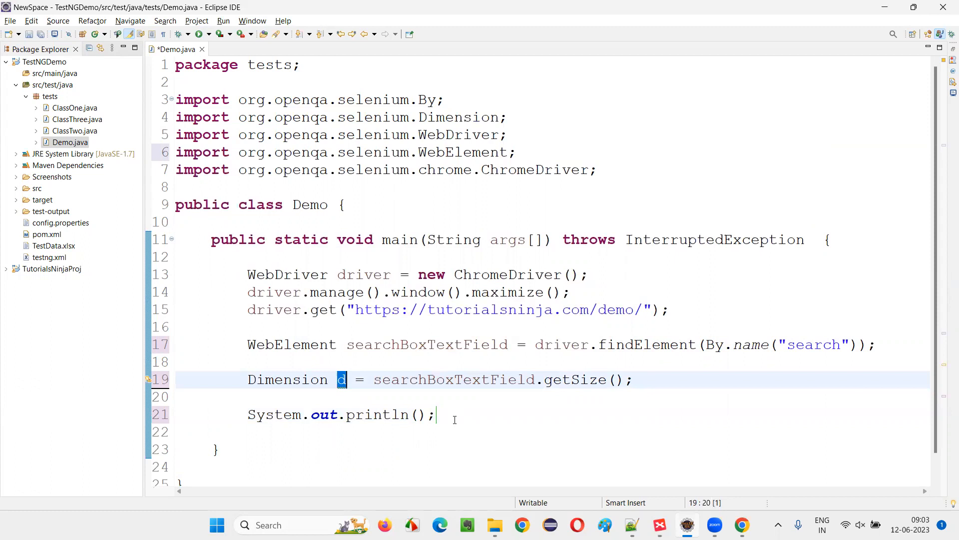
pyautogui.write('d')
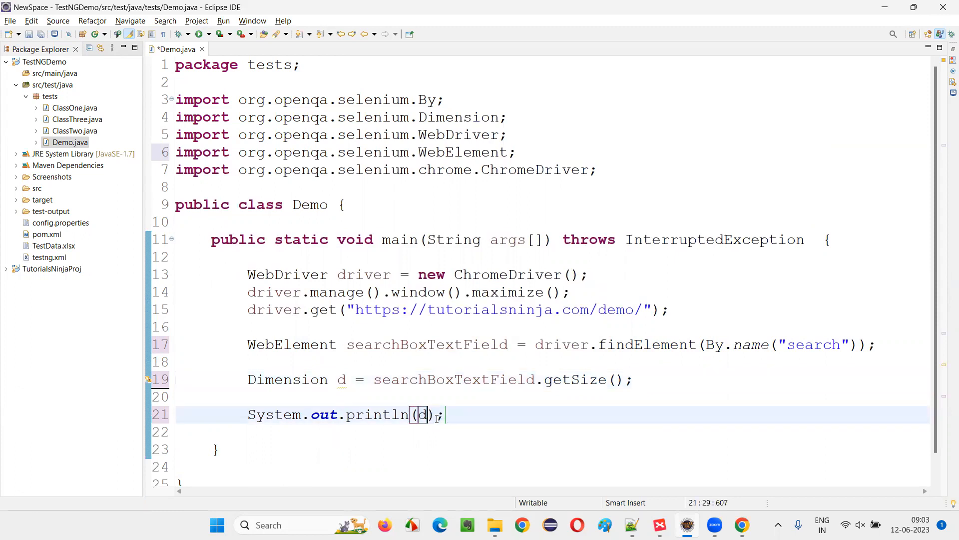
pyautogui.write('.height')
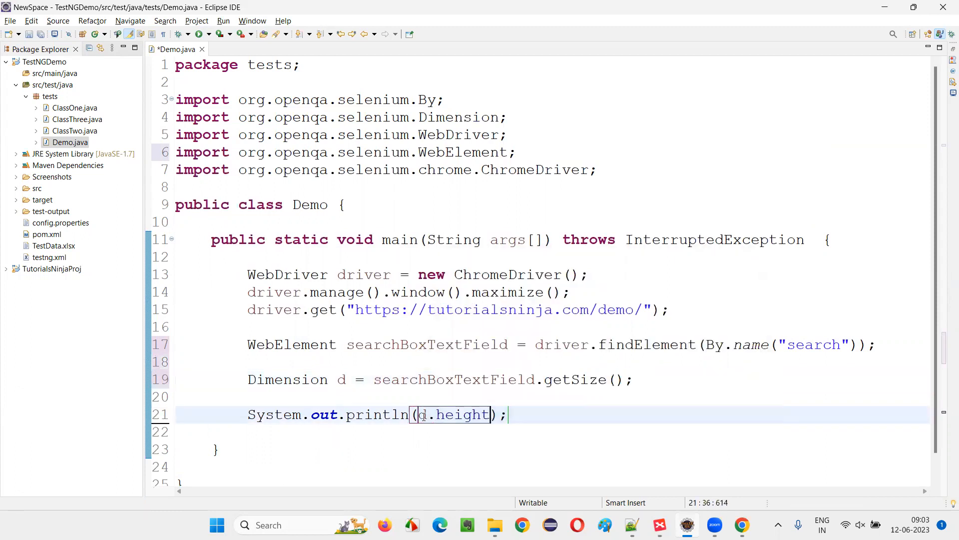
pyautogui.write('Sysout')
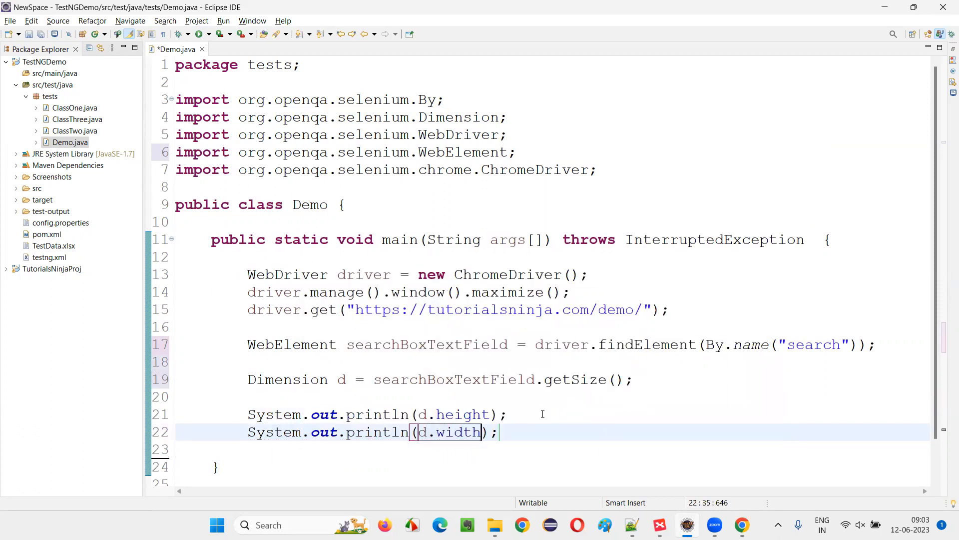
# Add driver.quit(); at the end, save Demo.java and run it.
pyautogui.write('driver')
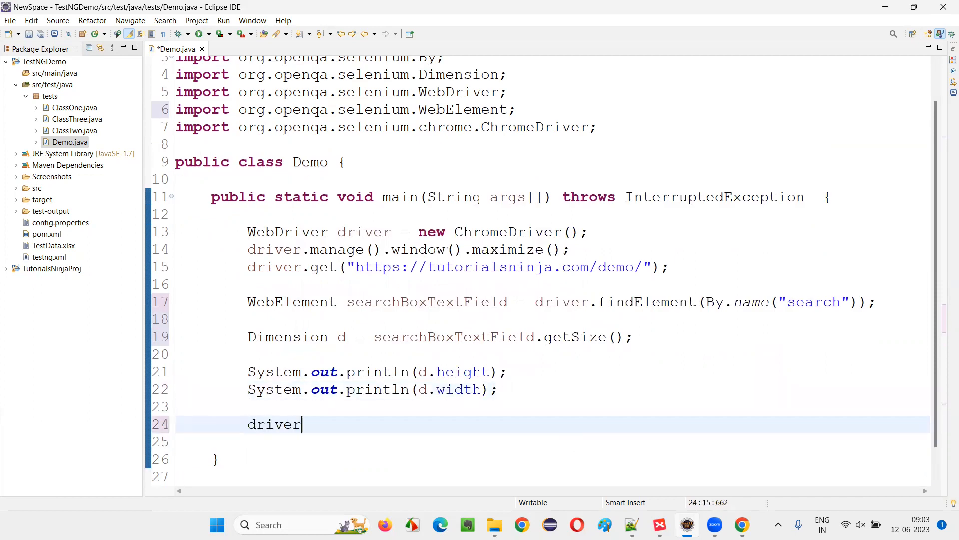
pyautogui.write('.quit();')
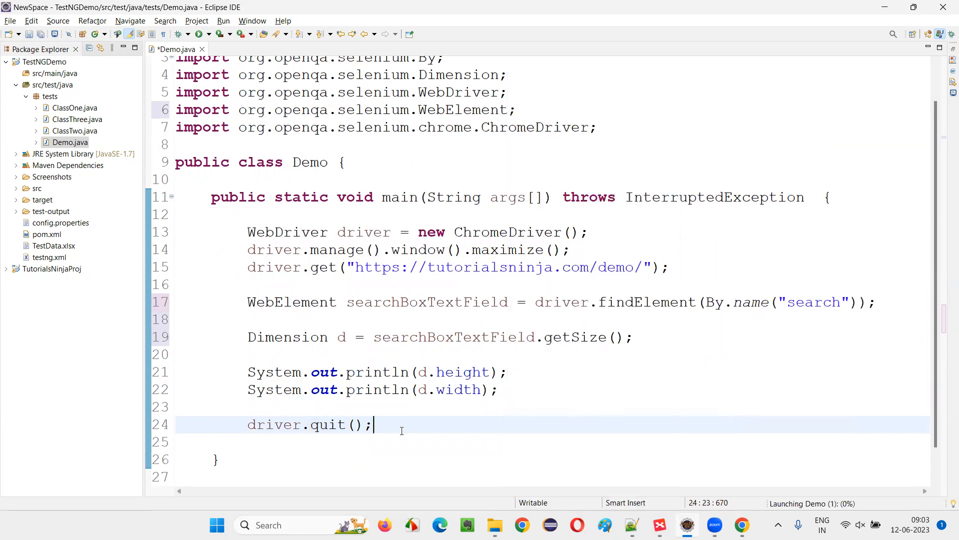
pyautogui.press('ctrl+s')
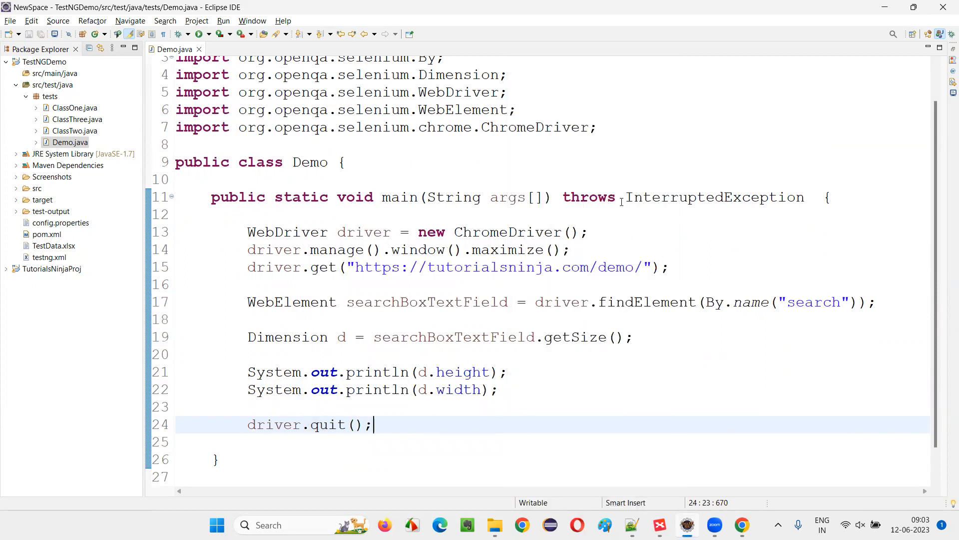
pyautogui.click(179, 34)
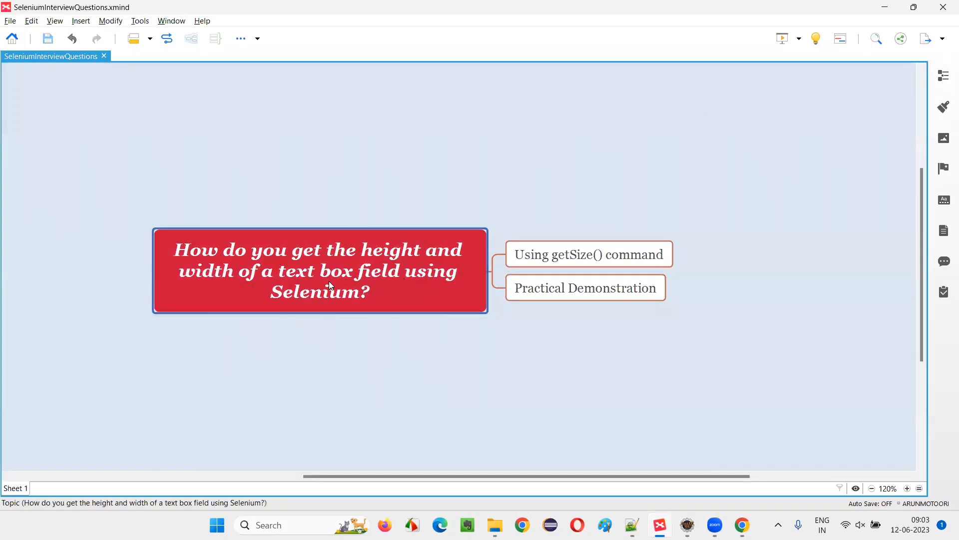
pyautogui.moveTo(445, 288)
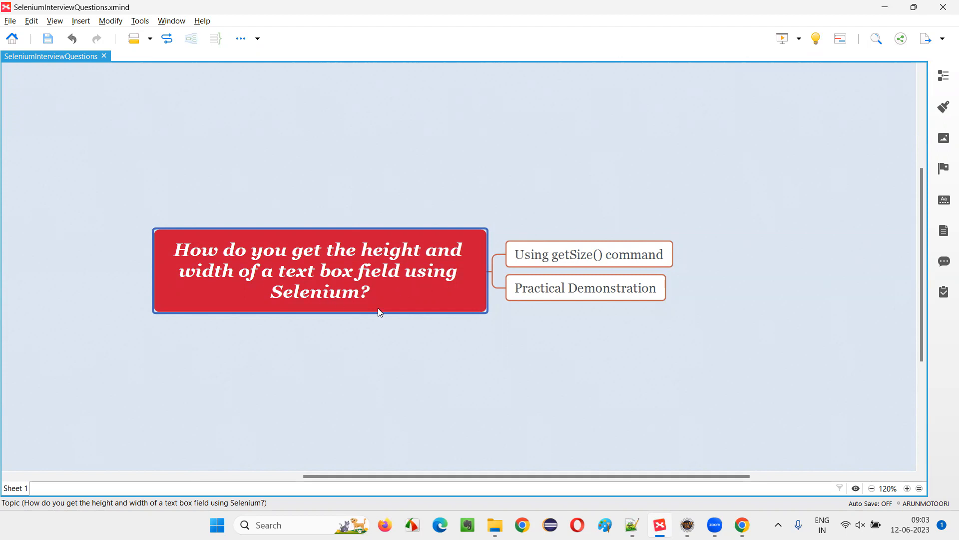
pyautogui.click(588, 254)
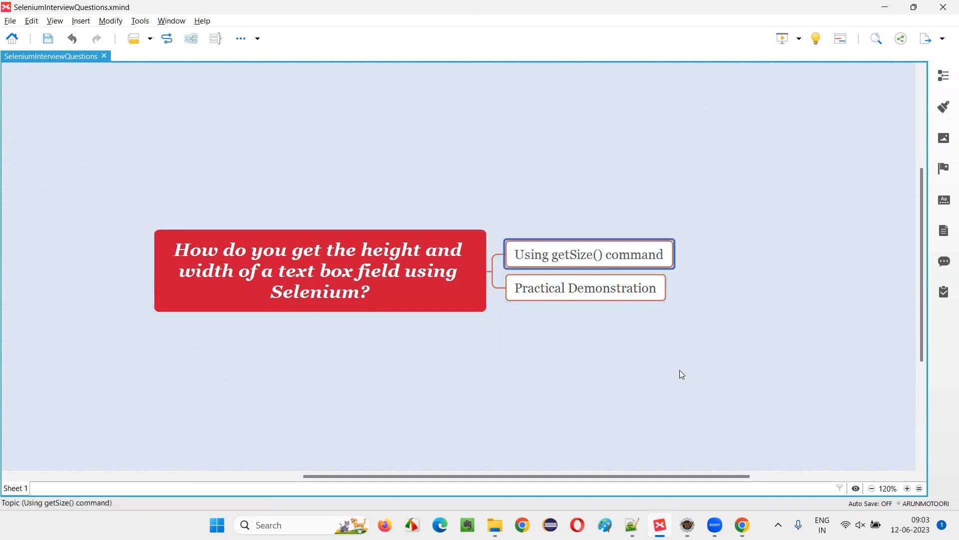